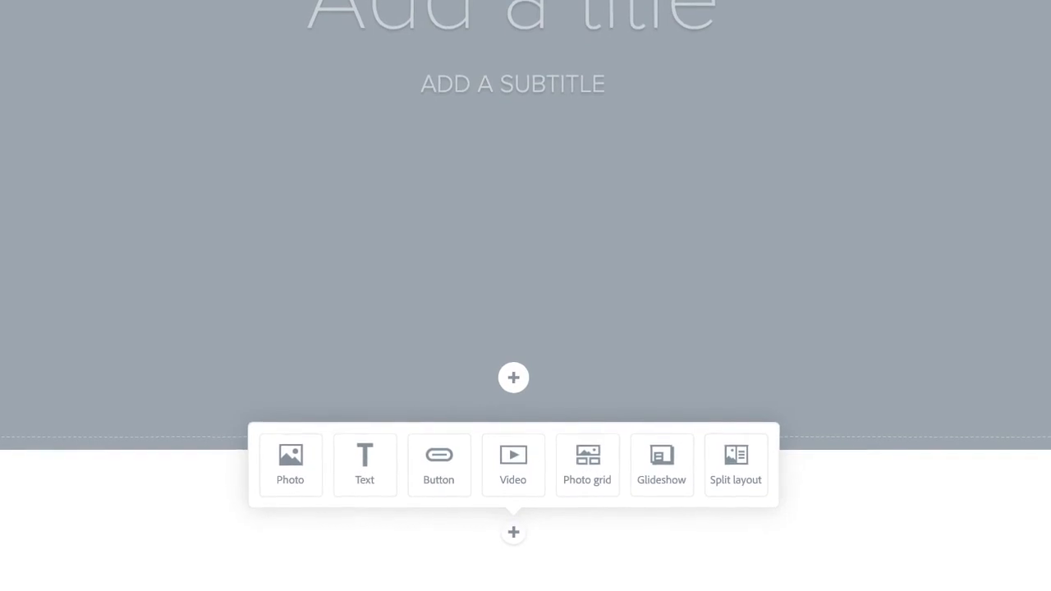
- Open the Share menu to list Publish and share link, Print, Send to Google Drive and Invite
click(819, 55)
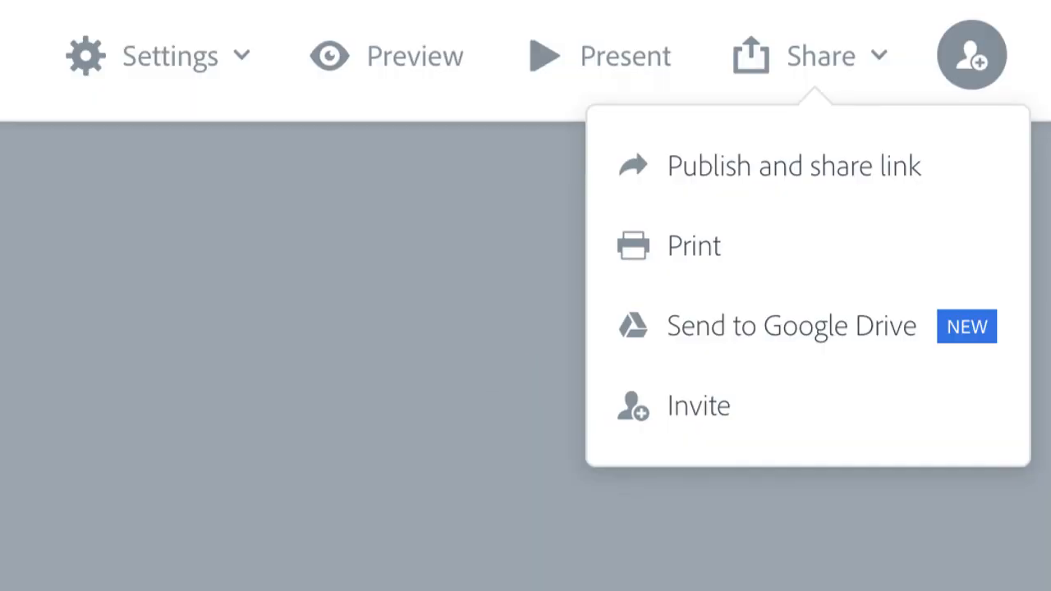